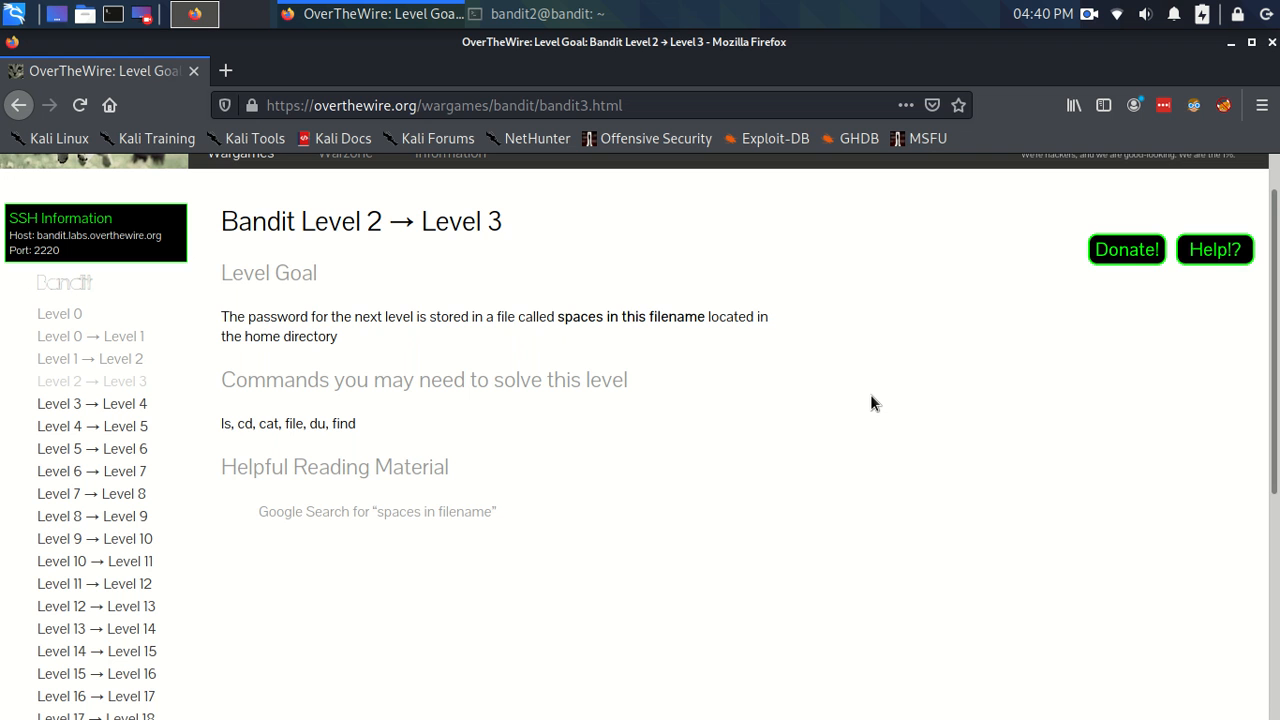
mouse_move(338, 496)
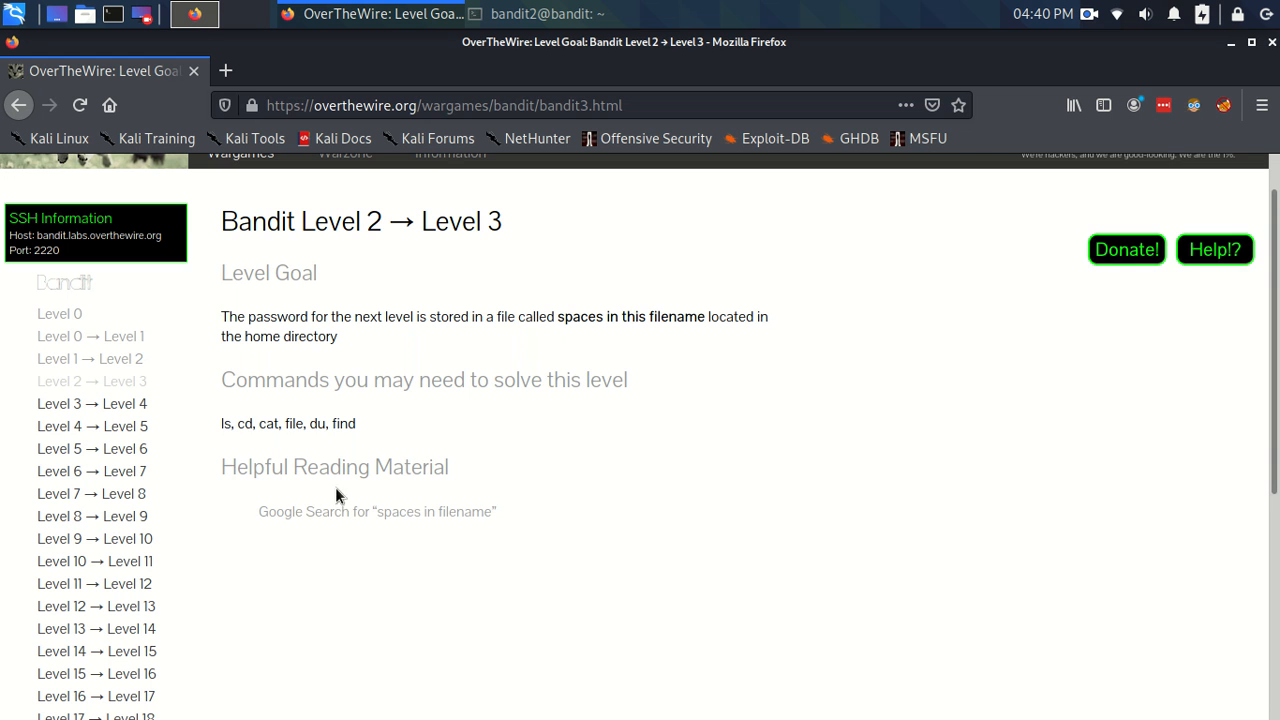
mouse_move(565, 323)
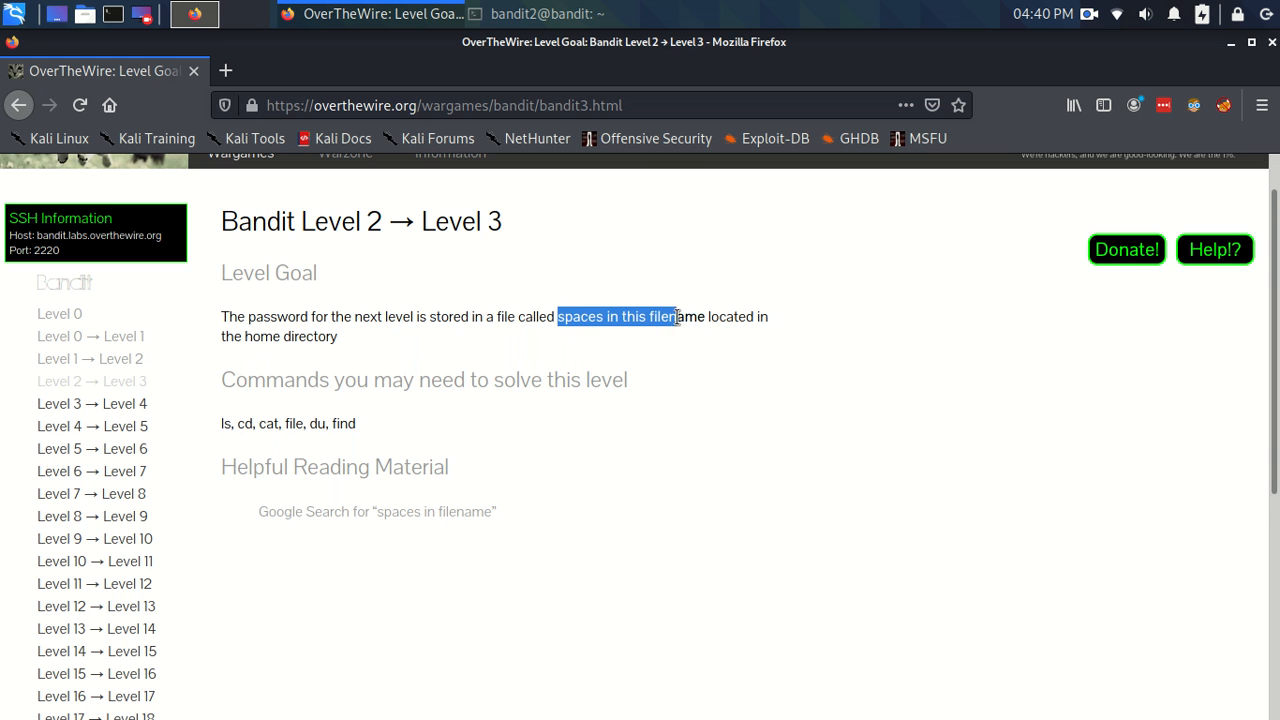
Step: Select the file name 'spaces in this filename' in the Level Goal paragraph
left_click(560, 316)
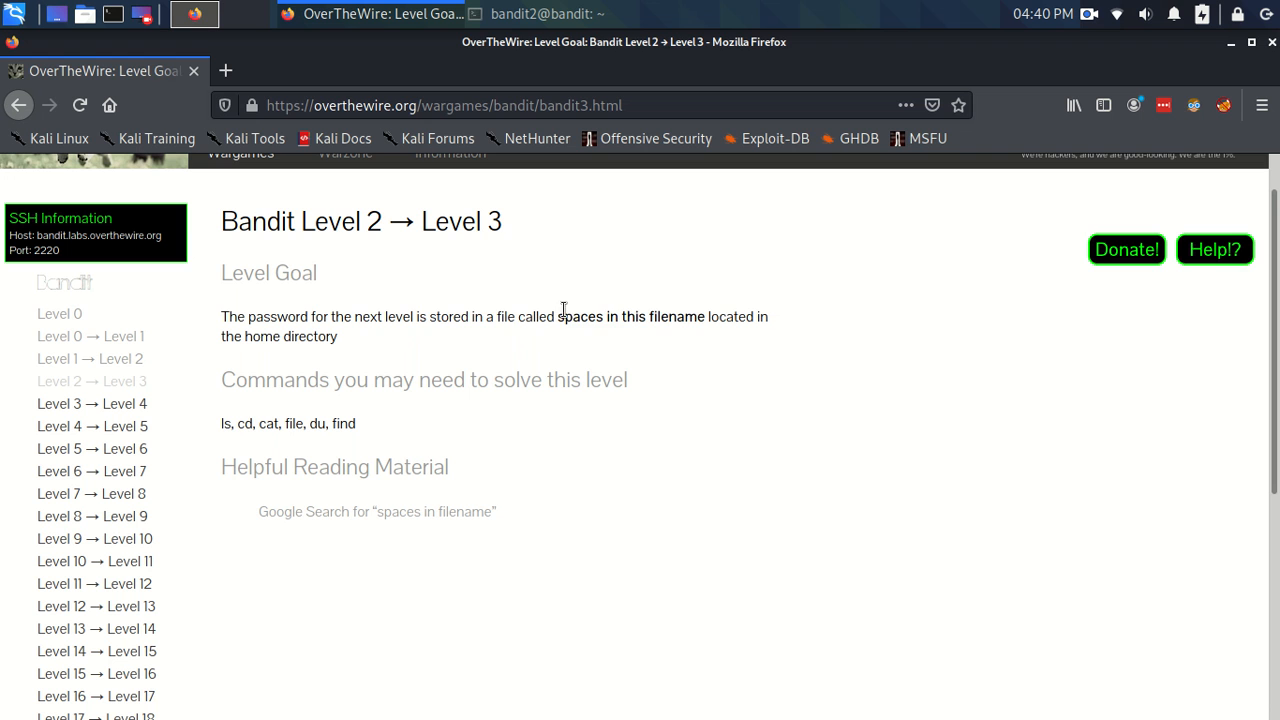
double_click(630, 316)
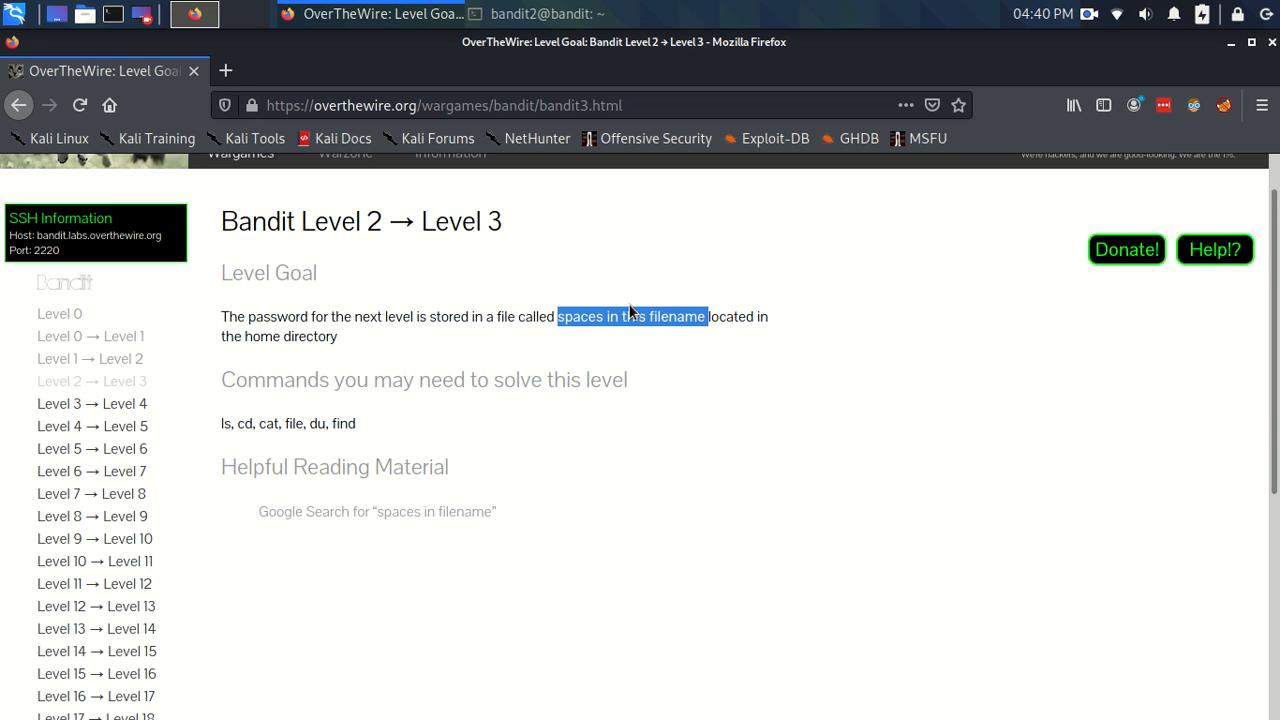
mouse_move(620, 307)
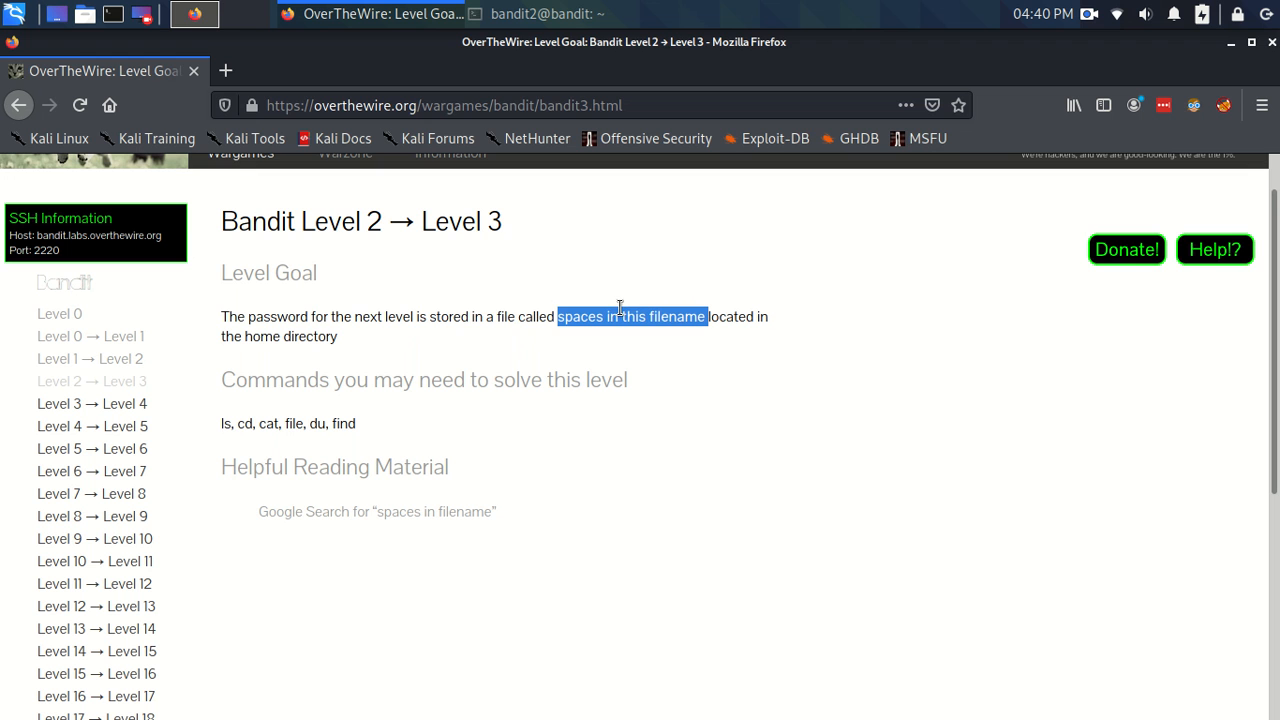
mouse_move(613, 305)
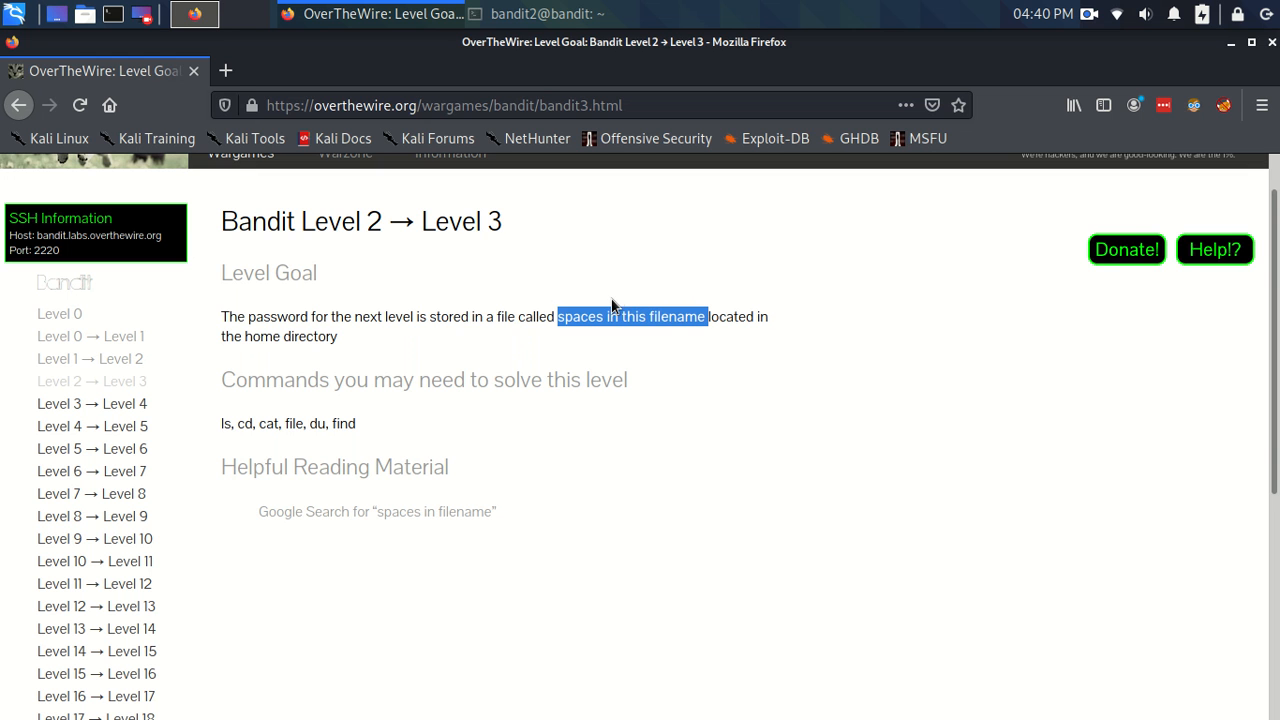
Step: Raise the bandit2 terminal and drag it to the right side of the level page
left_click(193, 14)
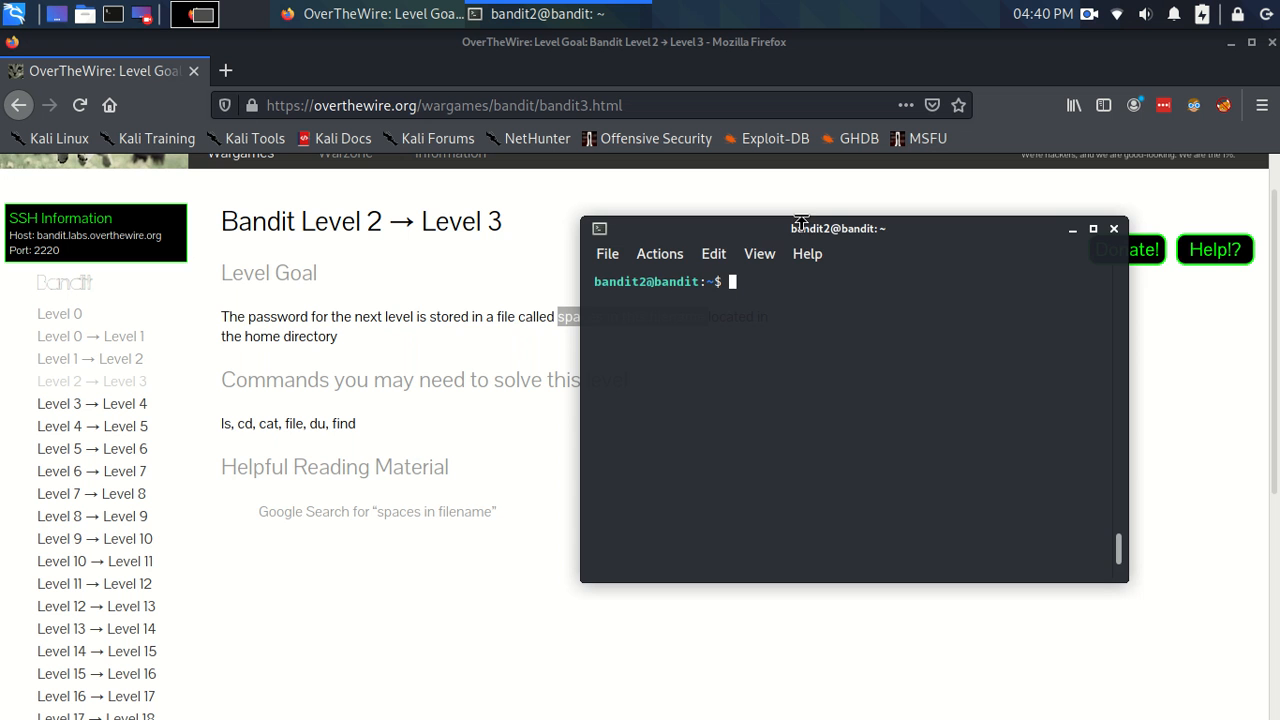
left_click_drag(800, 228, 820, 242)
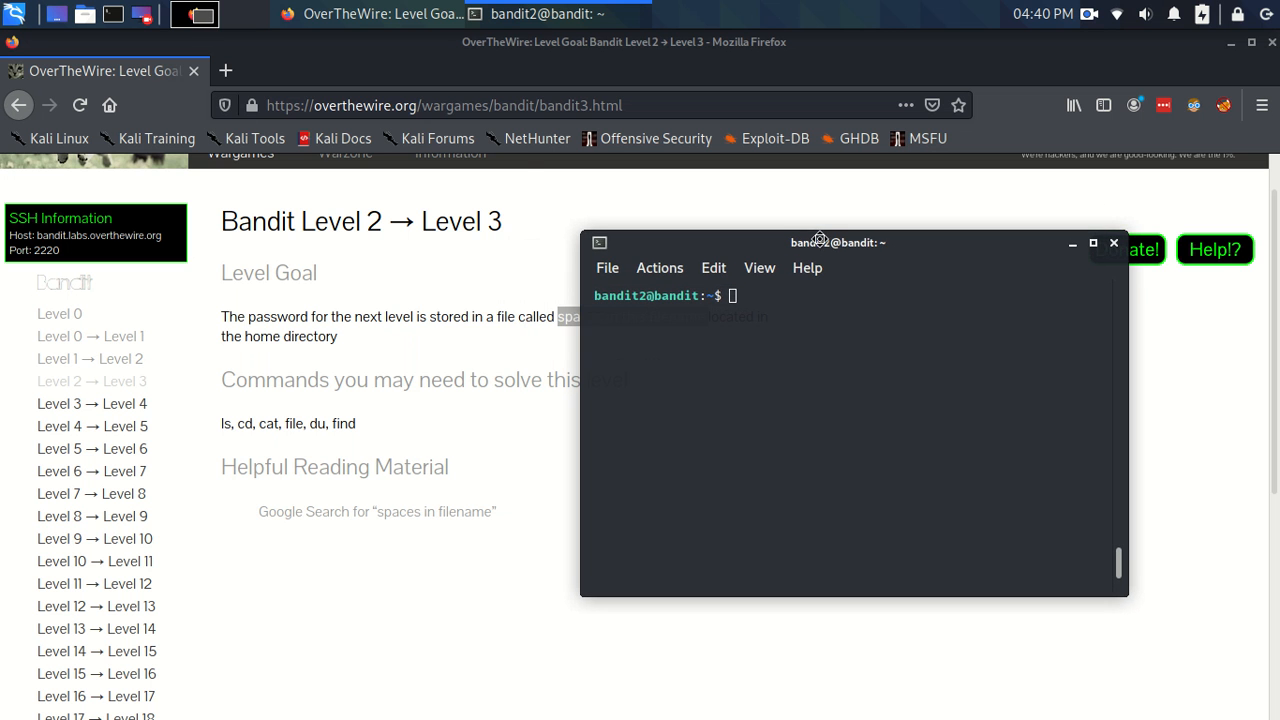
left_click_drag(820, 242, 720, 257)
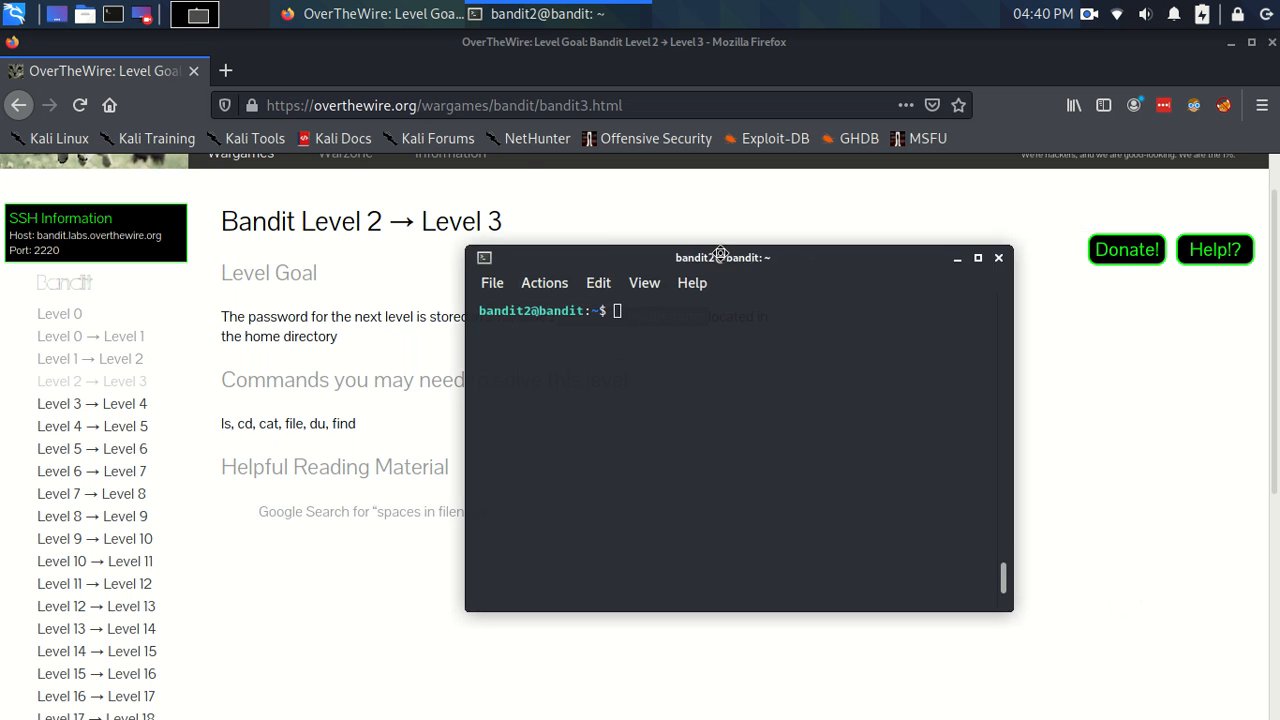
left_click_drag(720, 257, 795, 226)
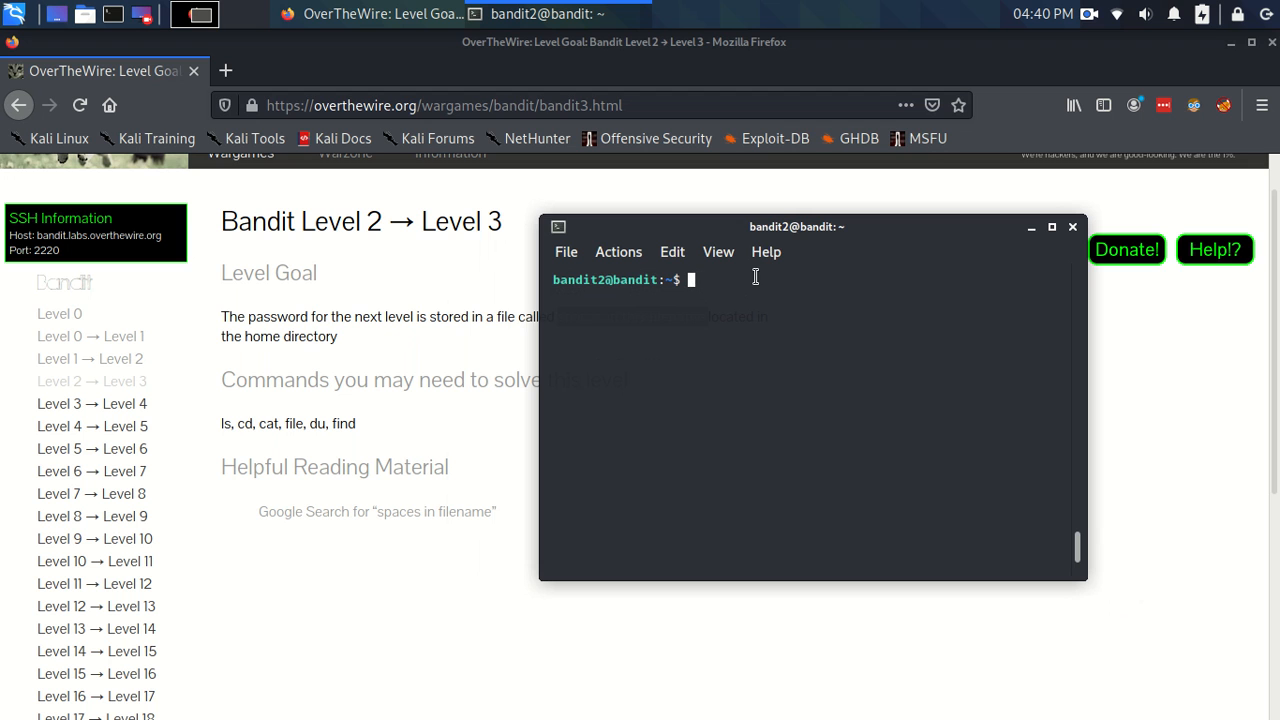
Step: Run ls to list the home directory, revealing 'spaces in this filename'
type("ls")
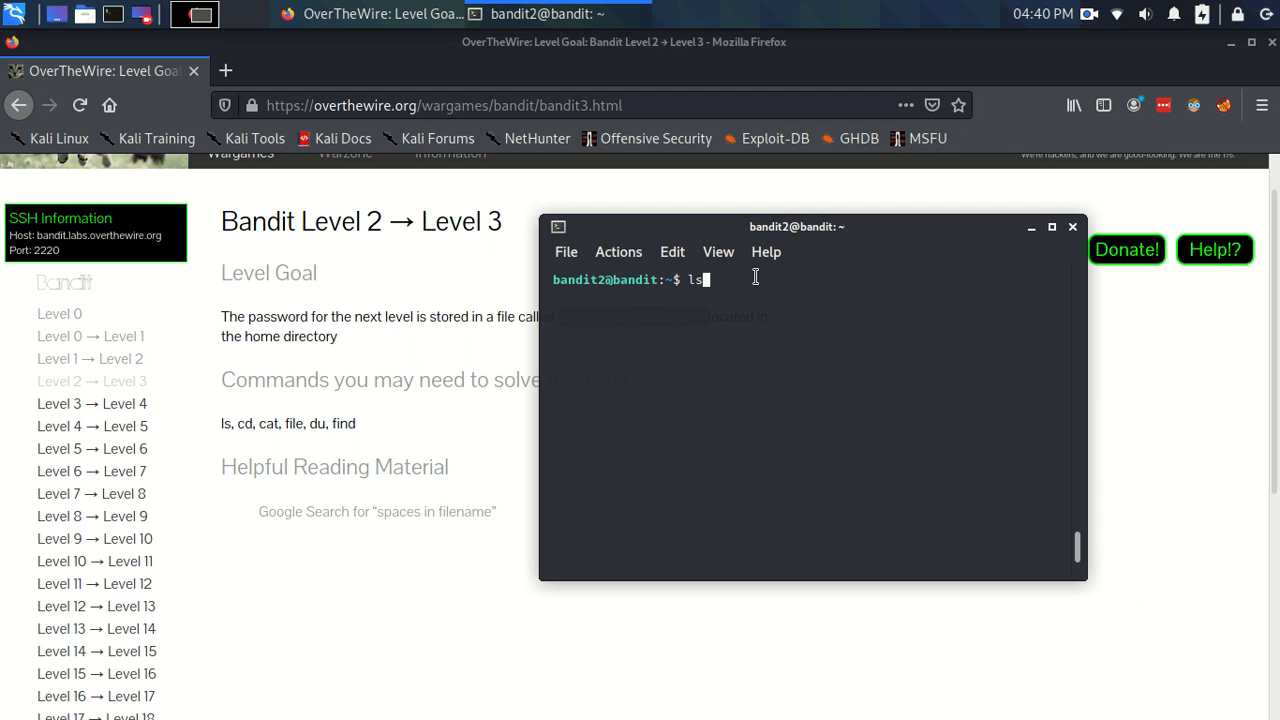
key("Return")
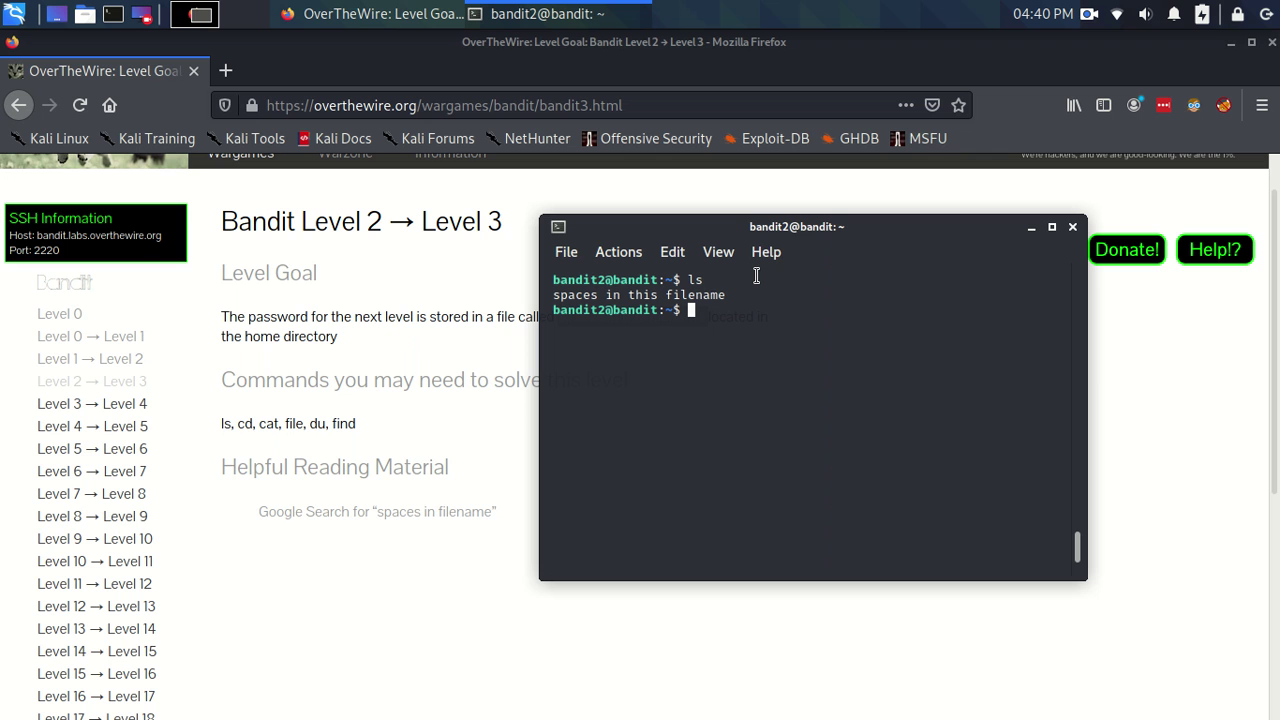
Step: Run cat on the filename unquoted, producing four 'No such file' errors
type("cat s")
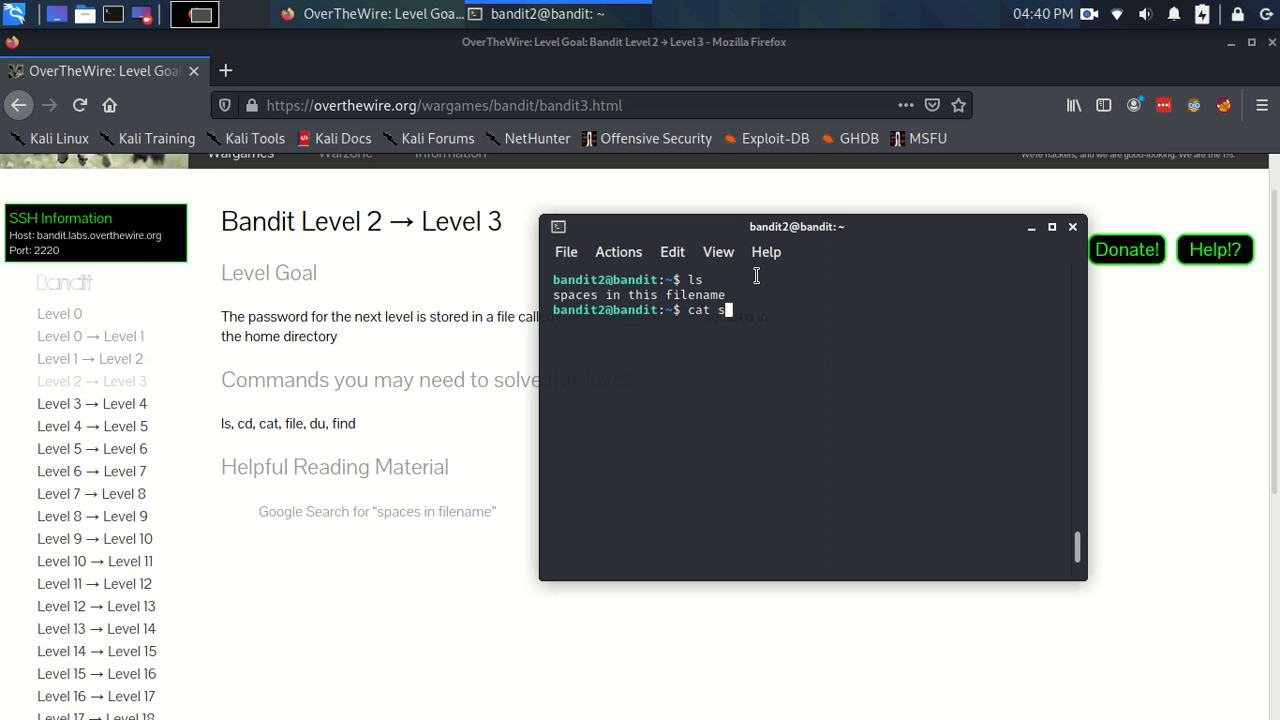
type("paces in")
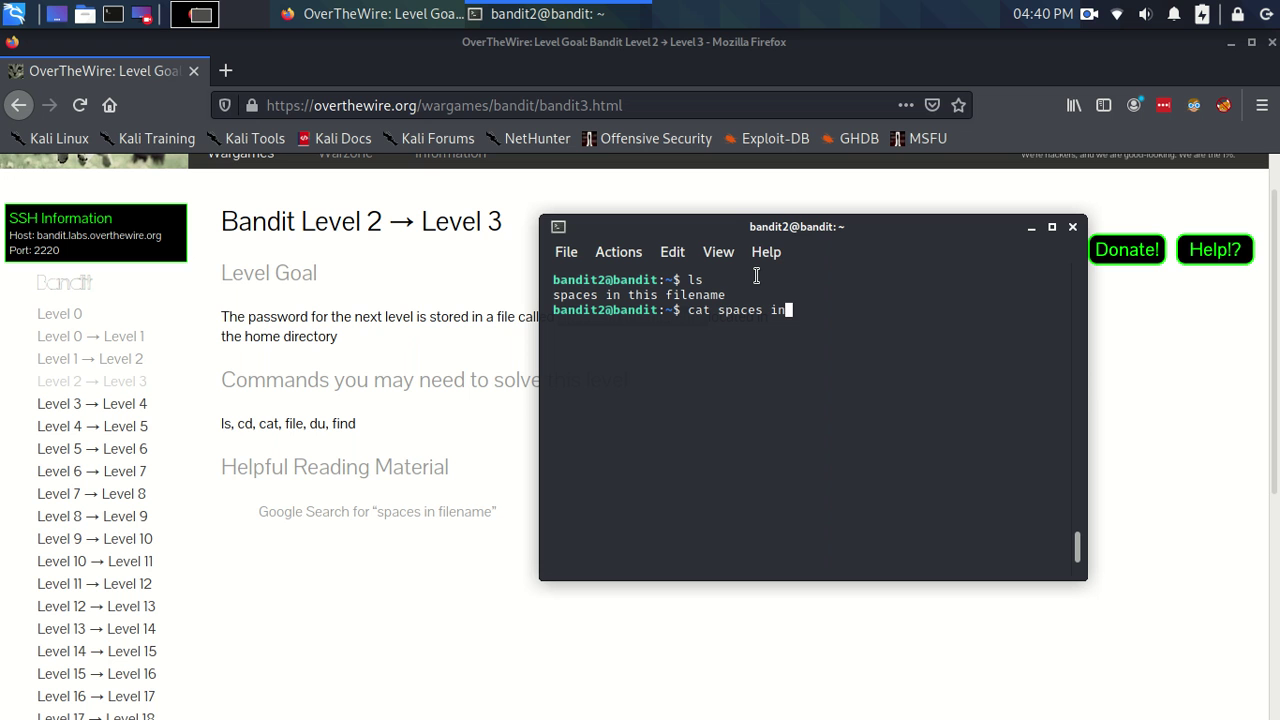
type("this filem")
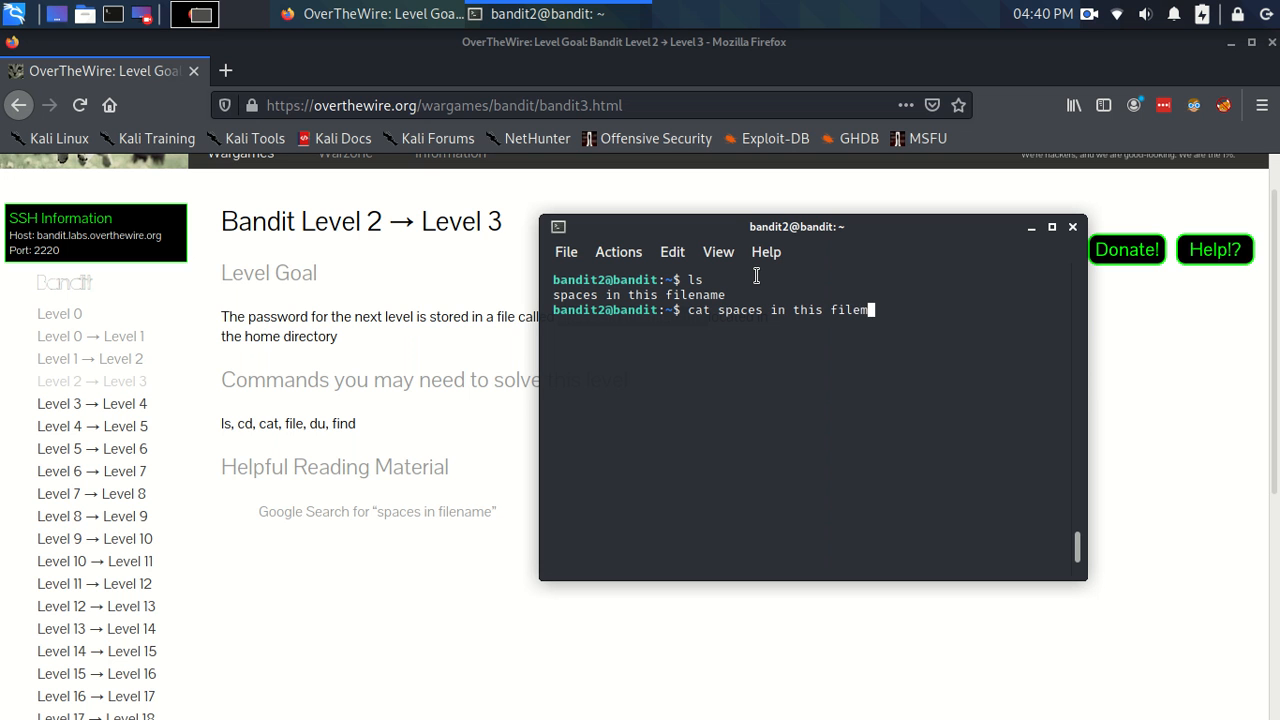
type("name")
key("Return")
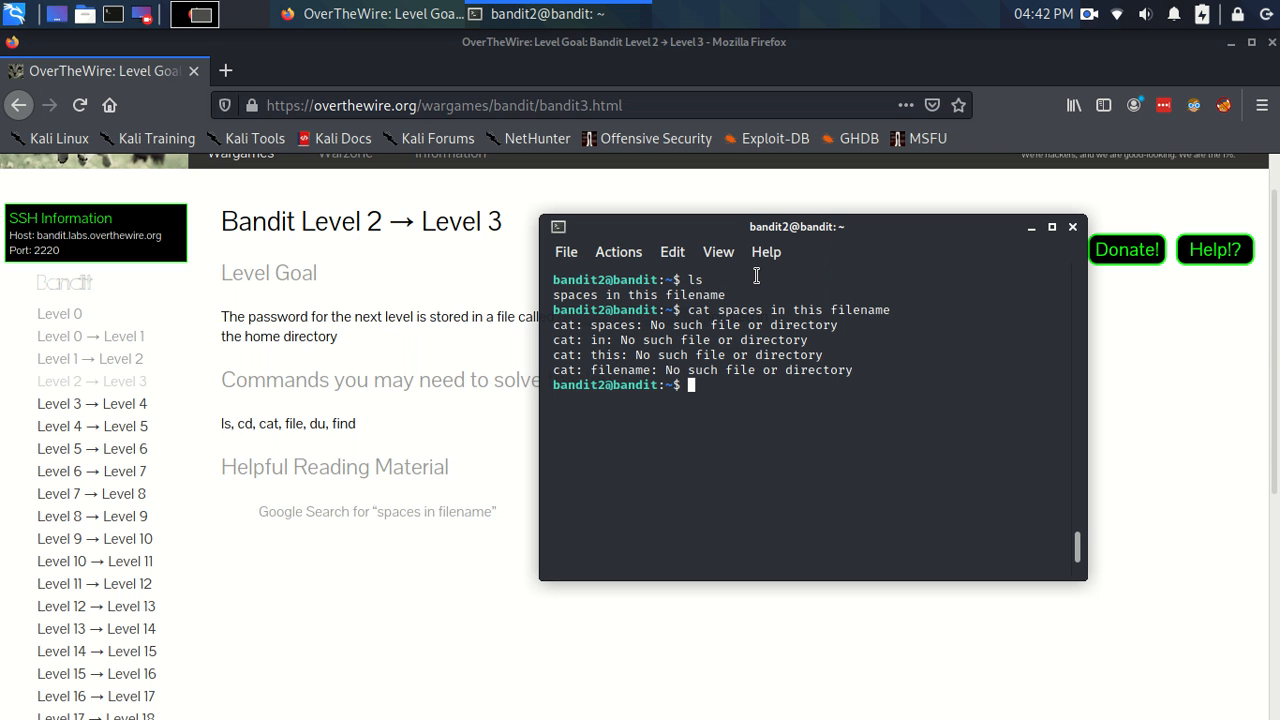
Step: Run cat "spaces in this filename" to print the level 3 password, then begin a new cat
type("cat")
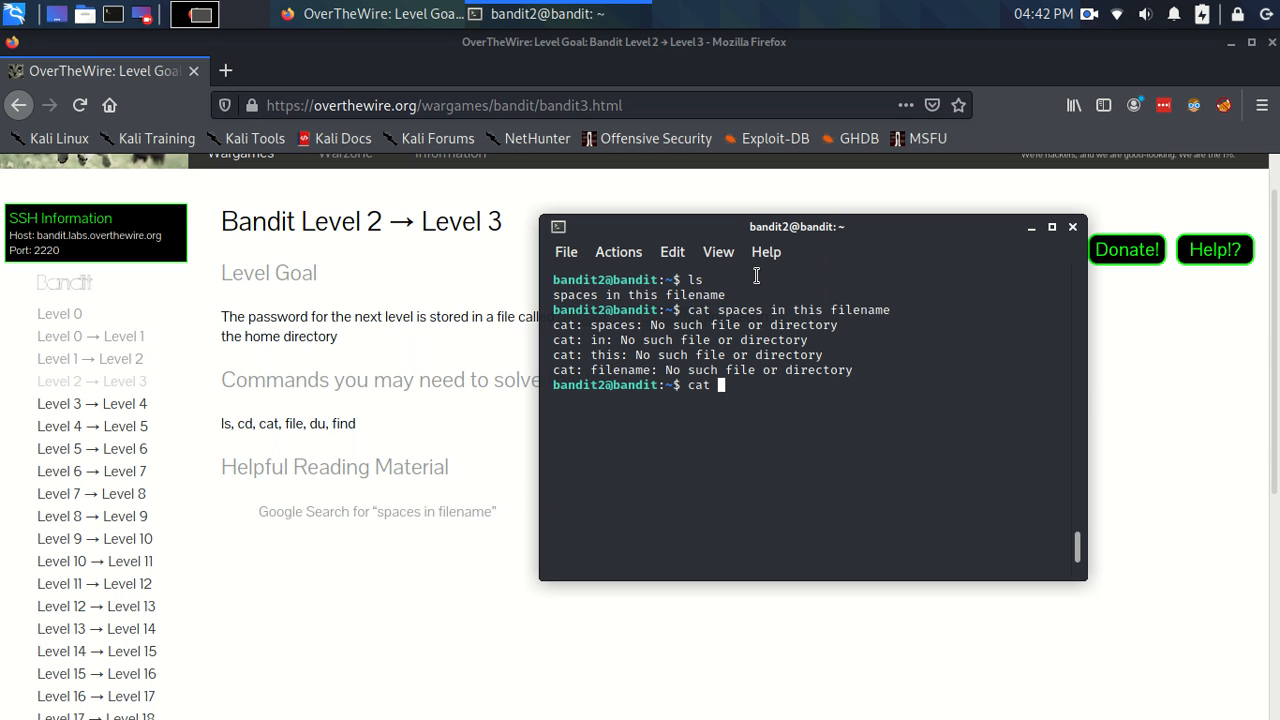
type("\"")
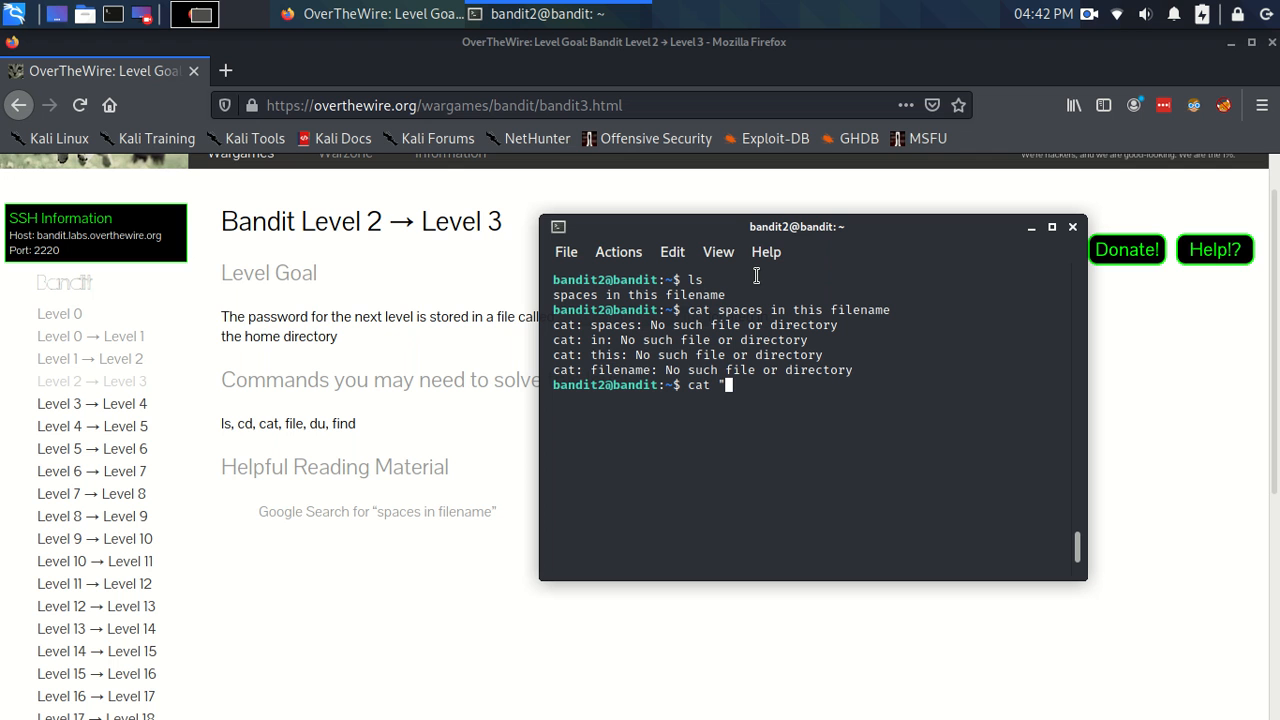
type("spac")
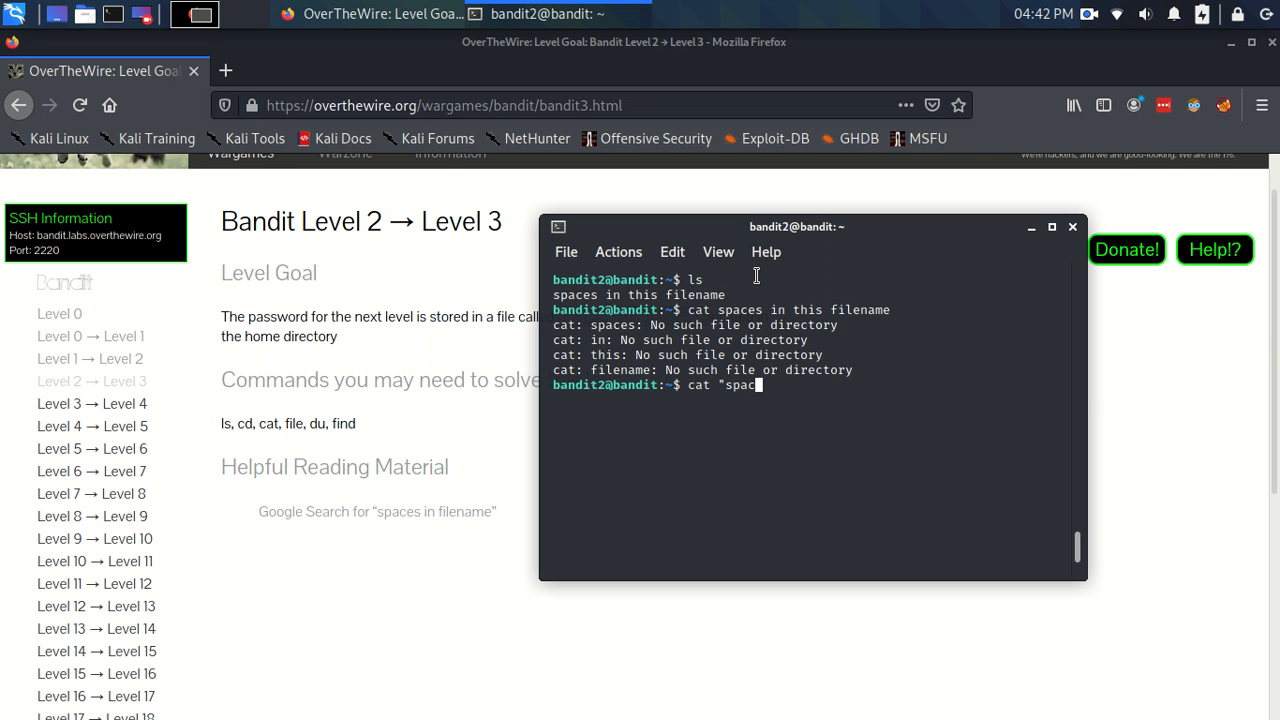
type("es in thi")
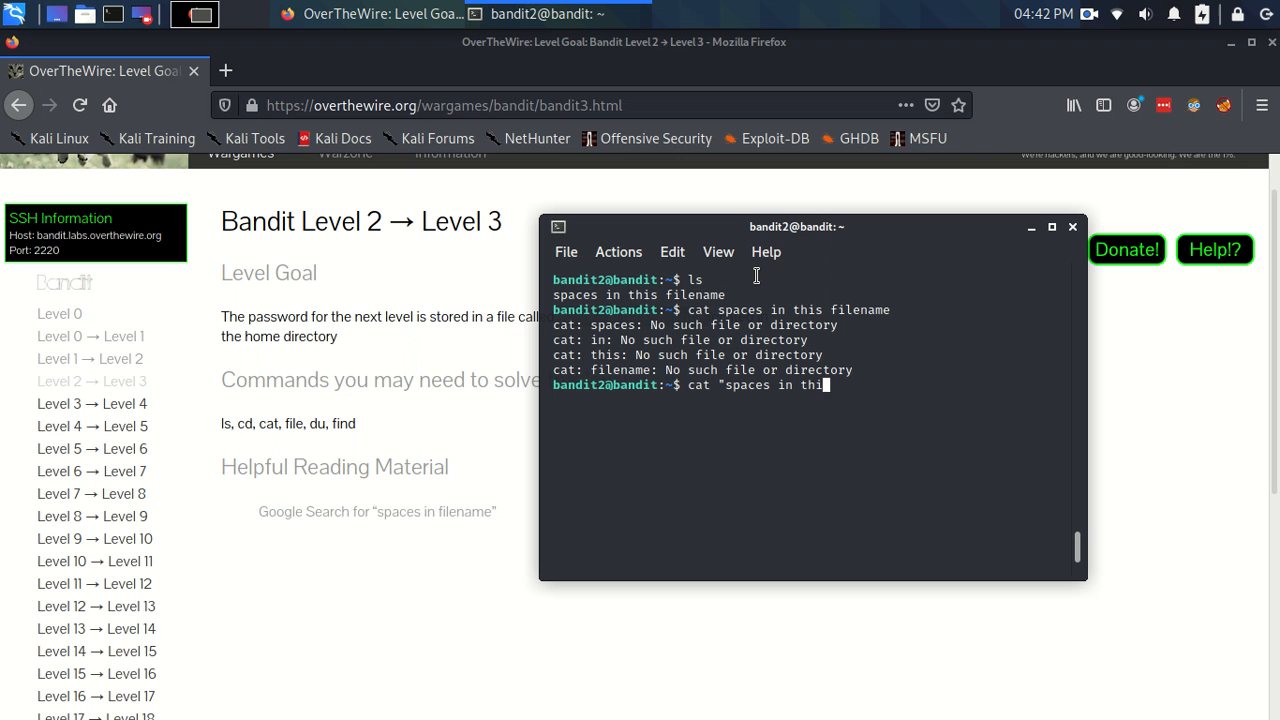
type("s")
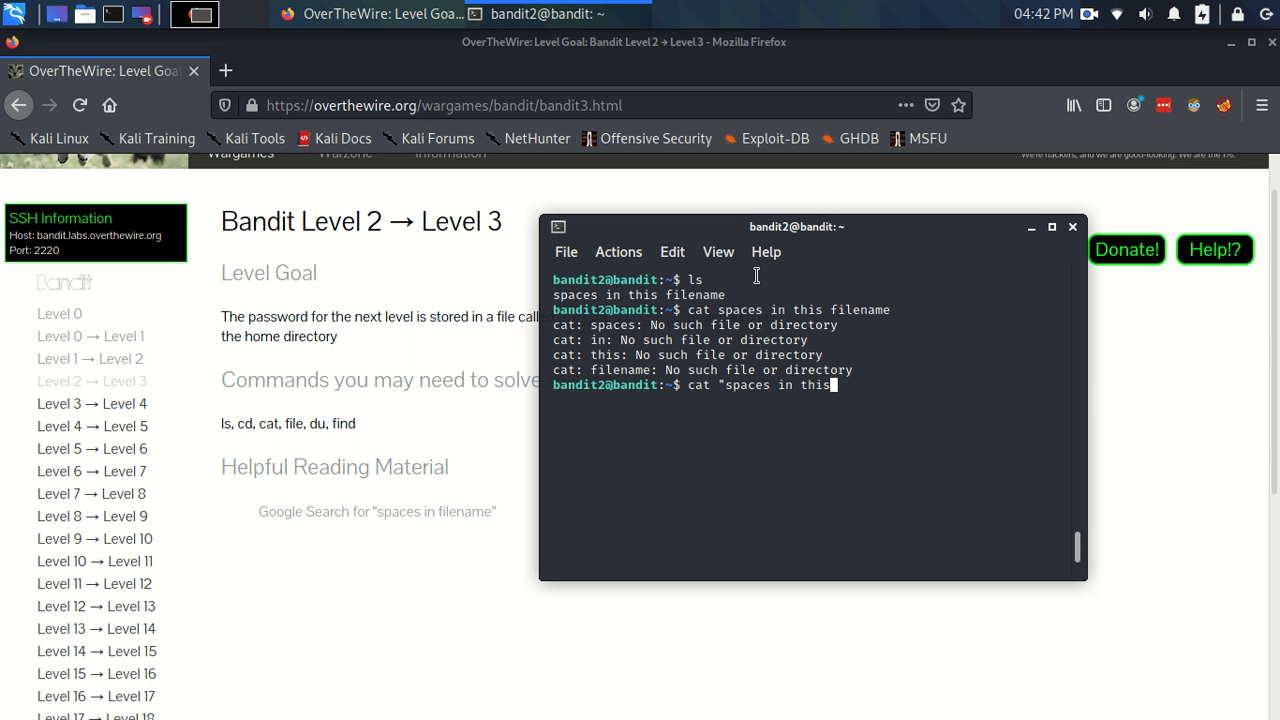
type("filename\"")
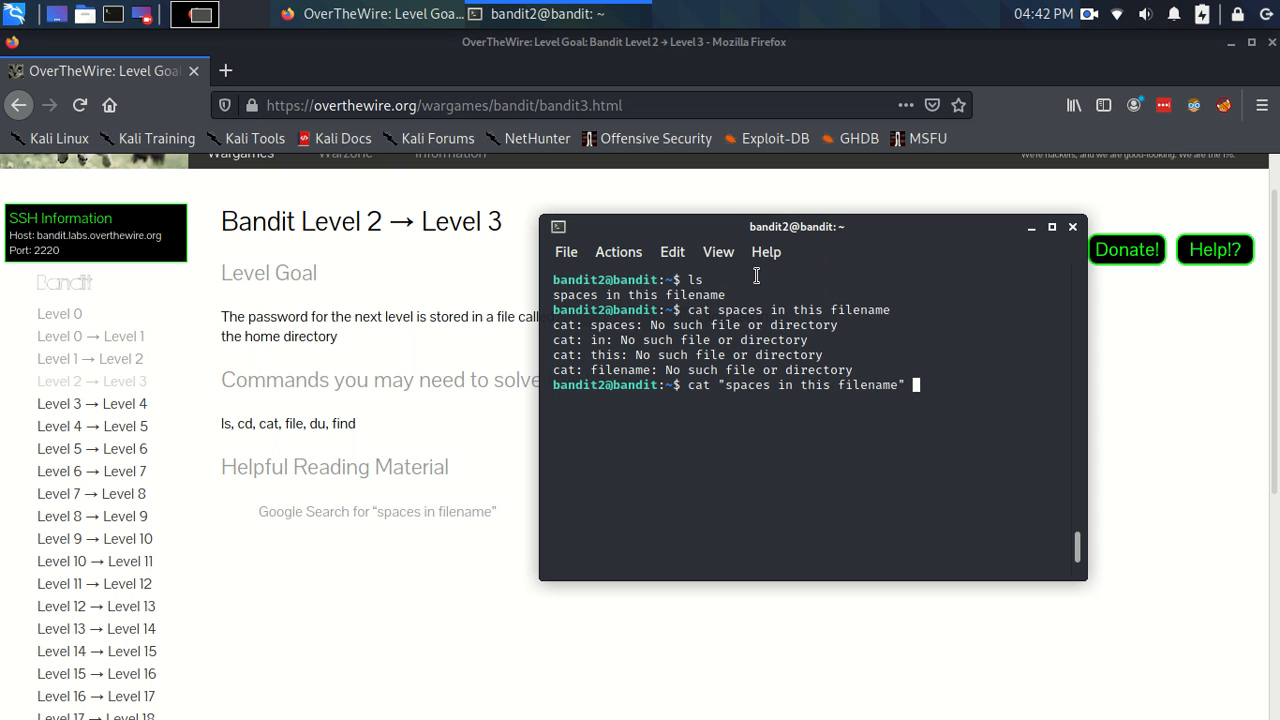
key("Return")
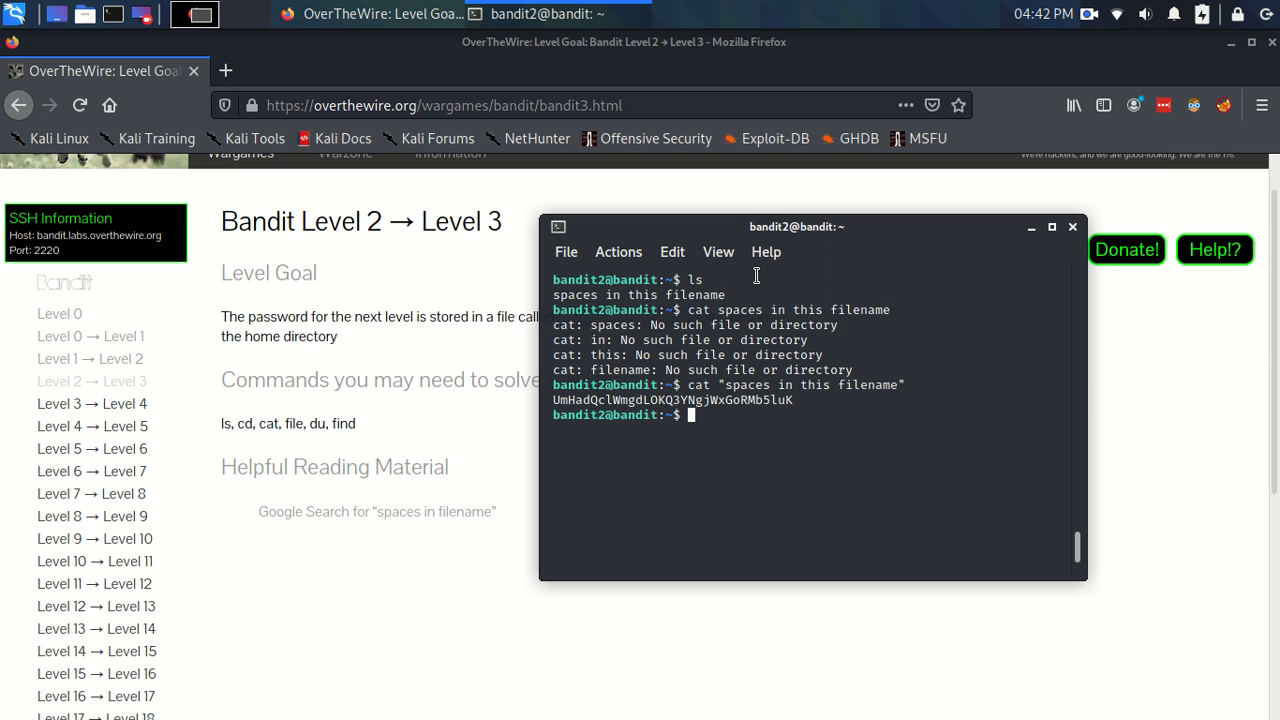
type("cat")
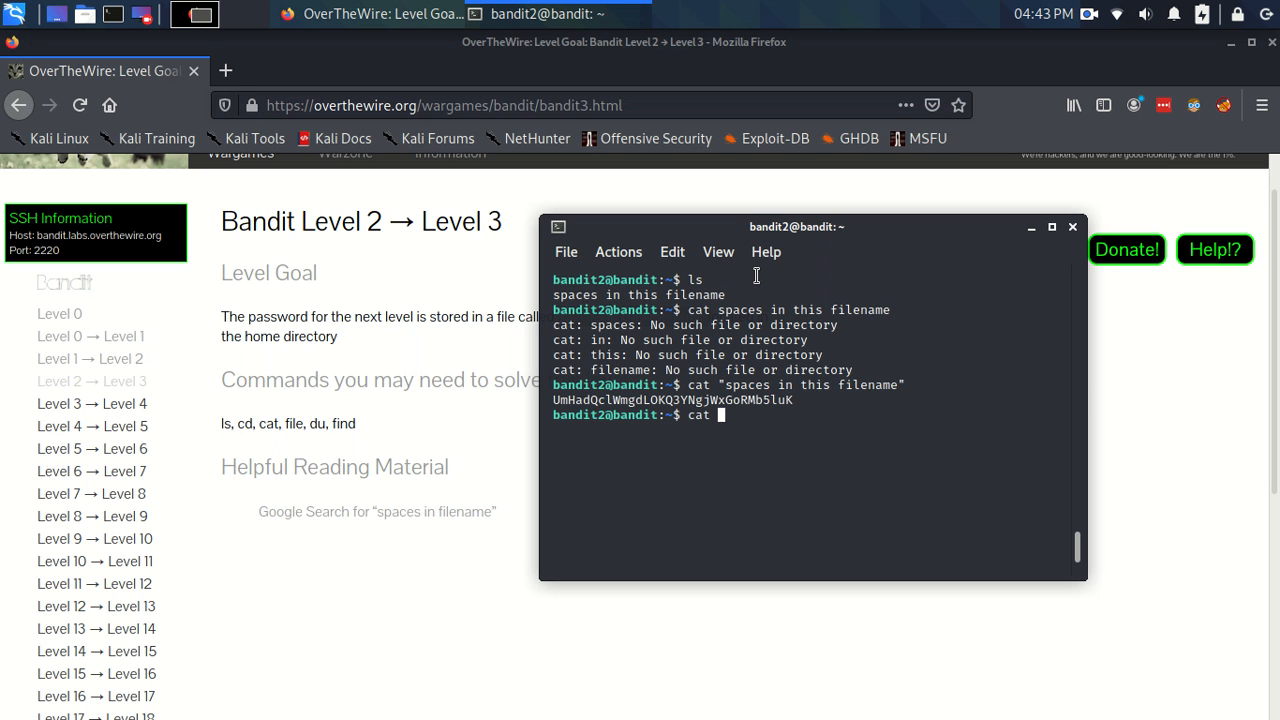
Step: Run cat spaces\ in\ this\ filename to print the level 3 password again
type("spaces")
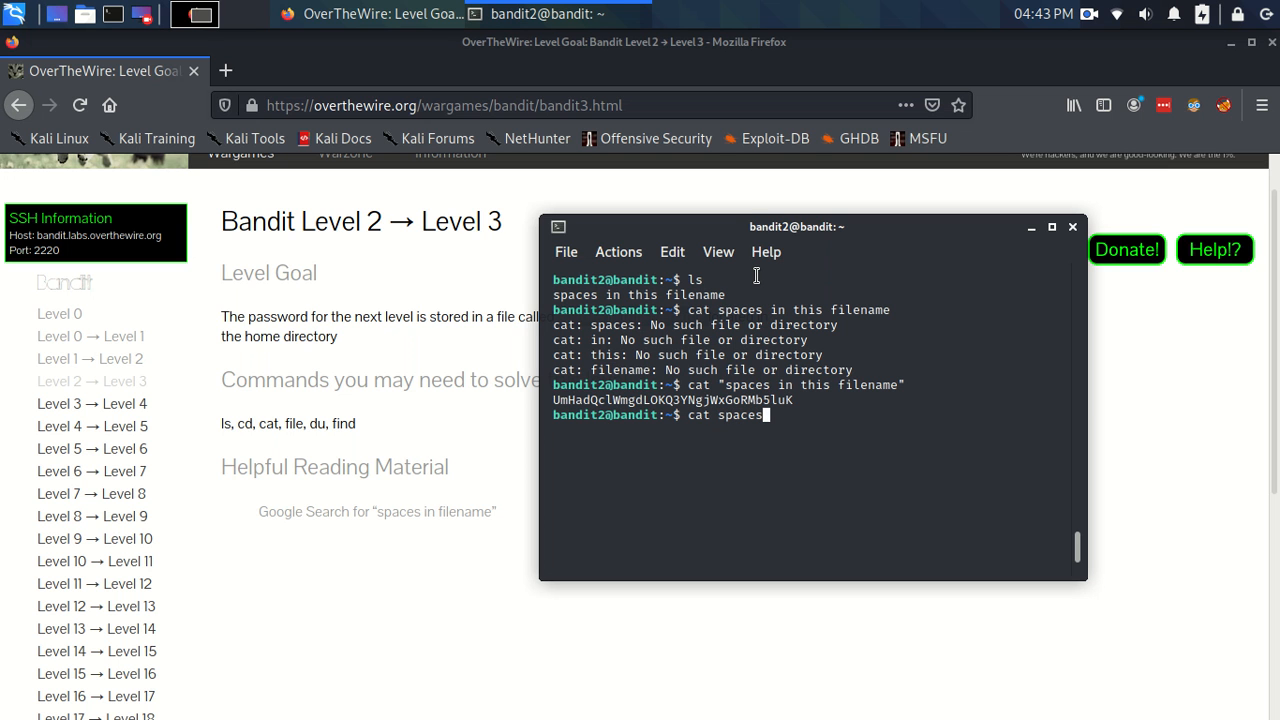
type("\\")
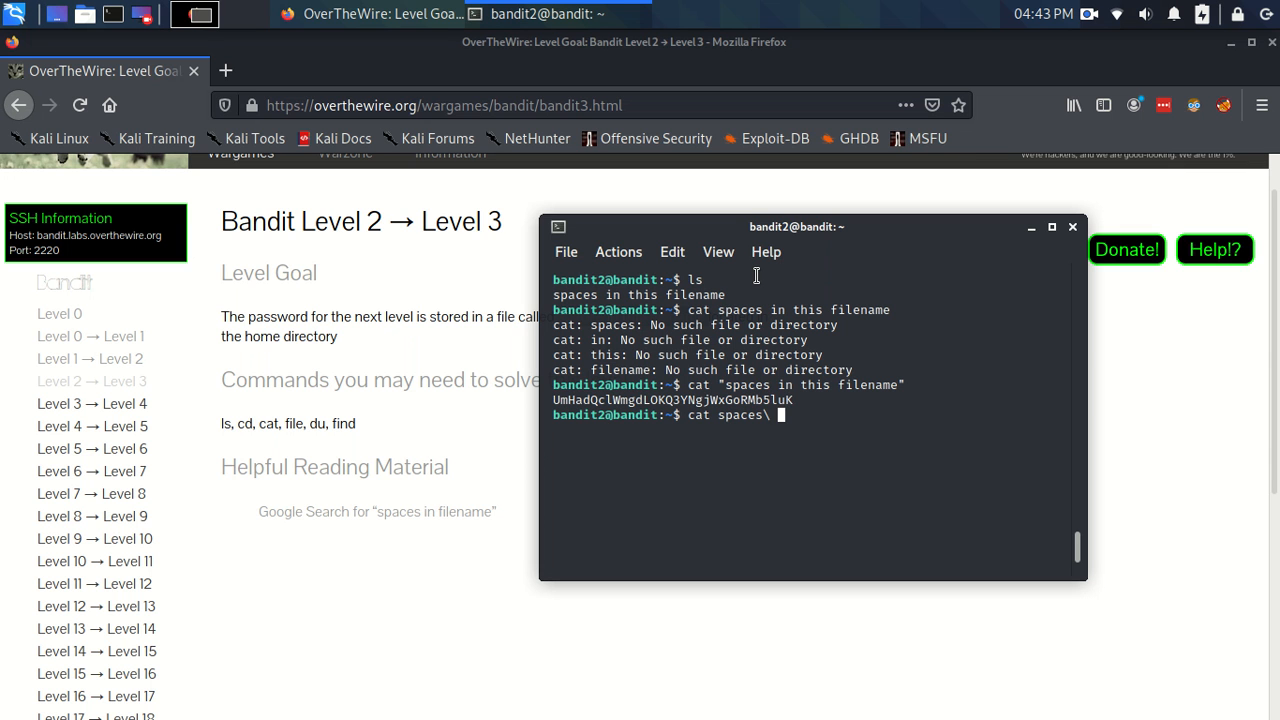
type("in\\ rhi")
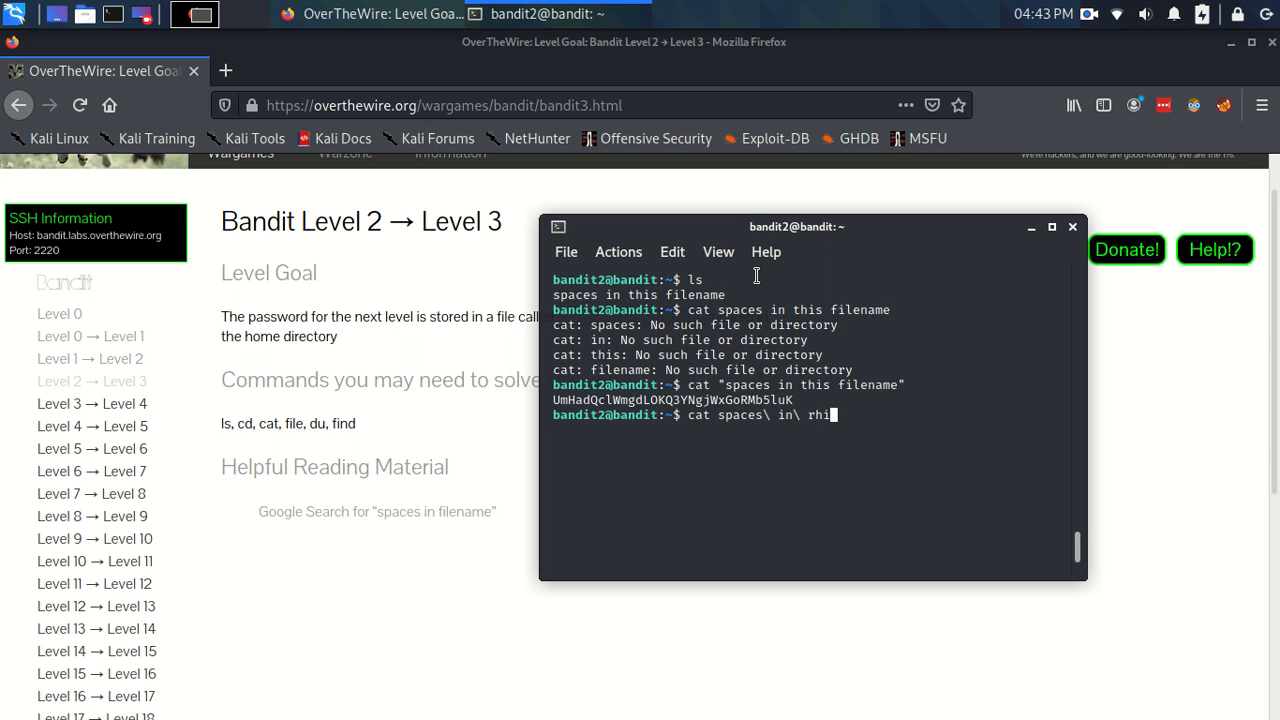
type("this\\ filename")
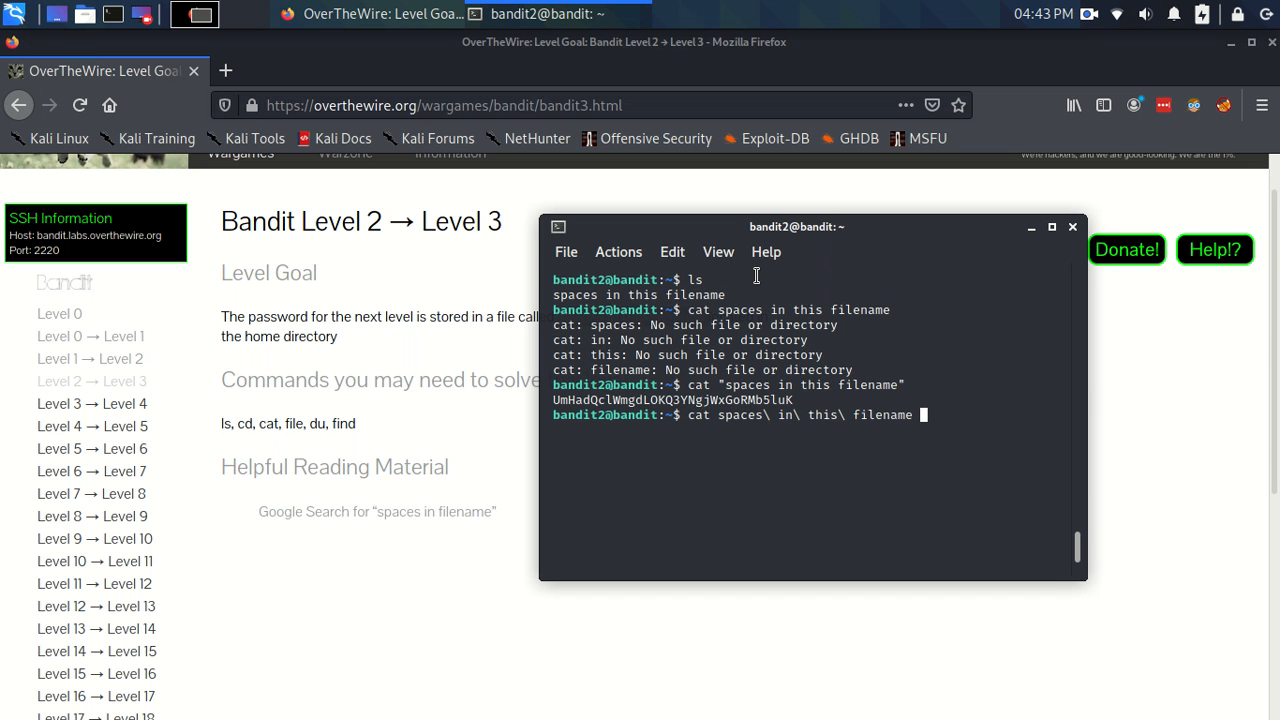
key("Return")
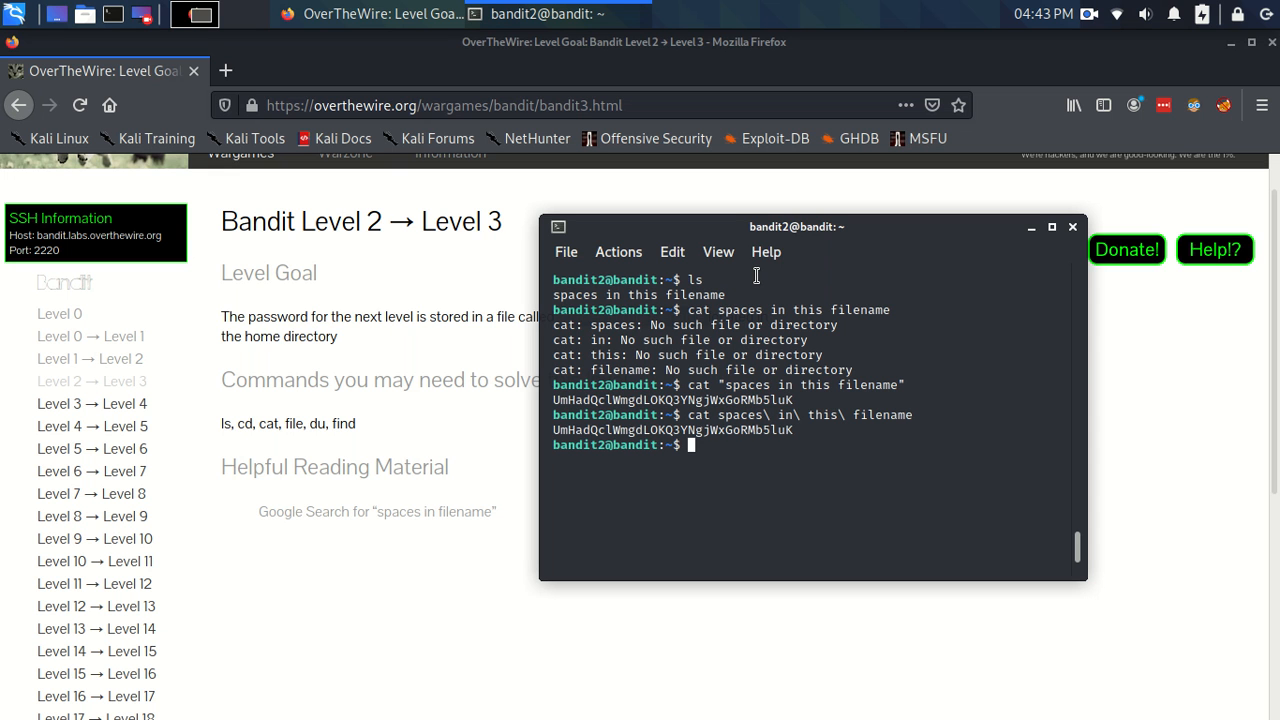